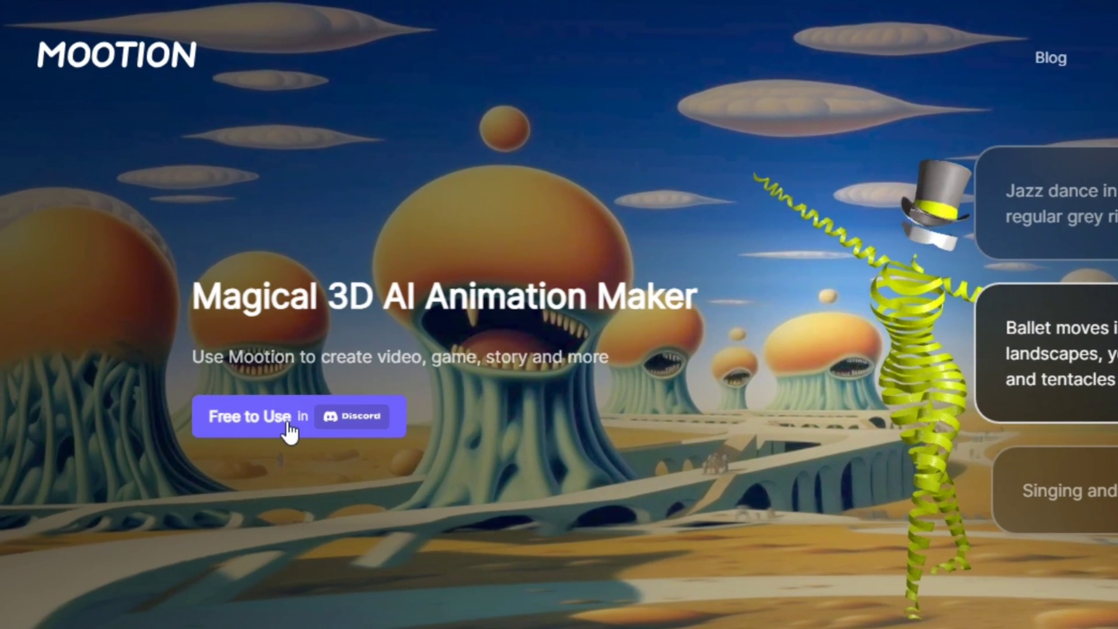
Join the Mootion Discord server via 'Free to Use in Discord'
click(299, 416)
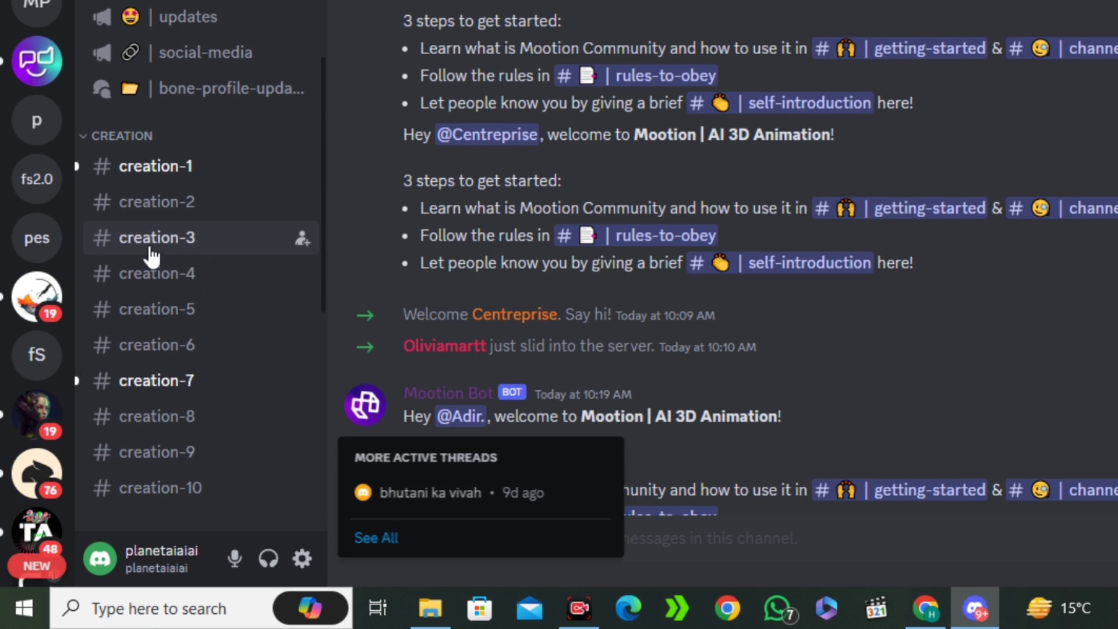
Go to the creation-4 channel and start the /capture command awaiting a video
click(157, 273)
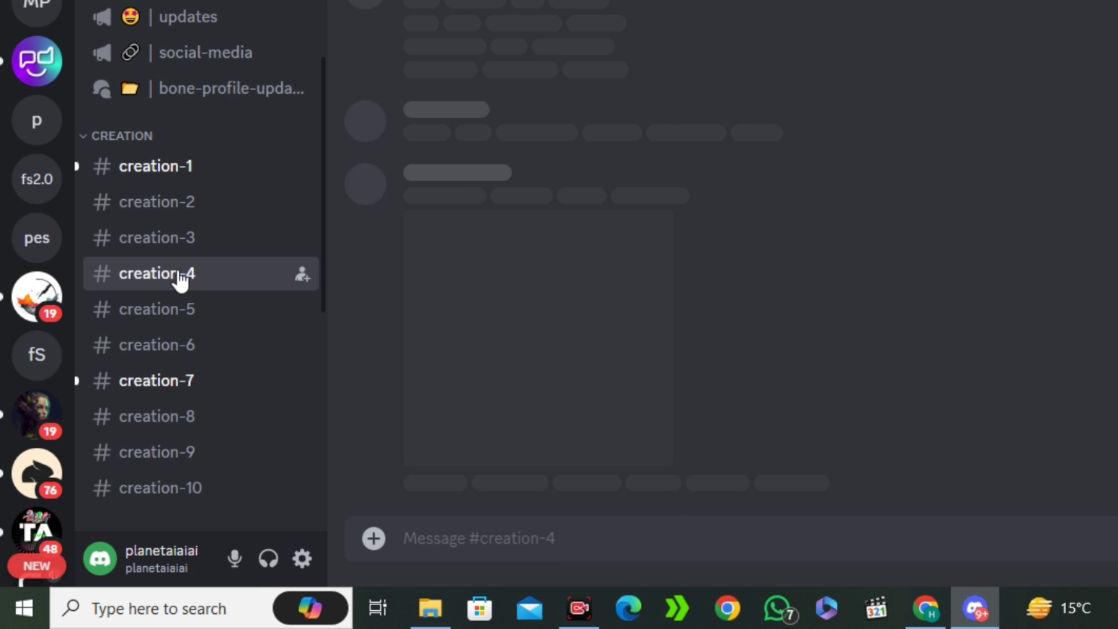
click(156, 273)
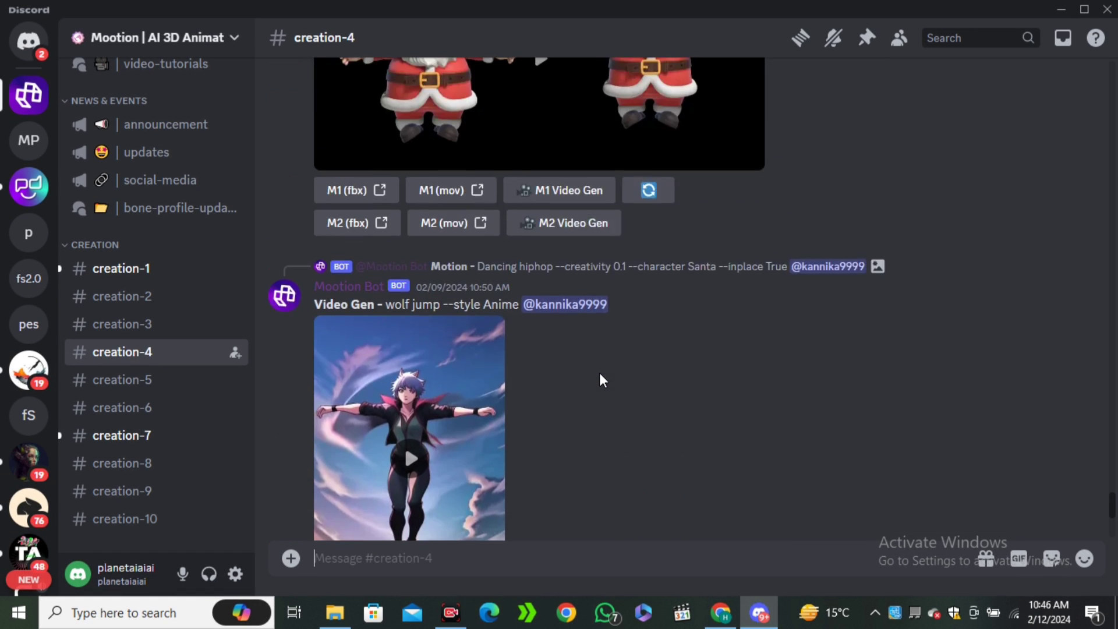
scroll(down, 3)
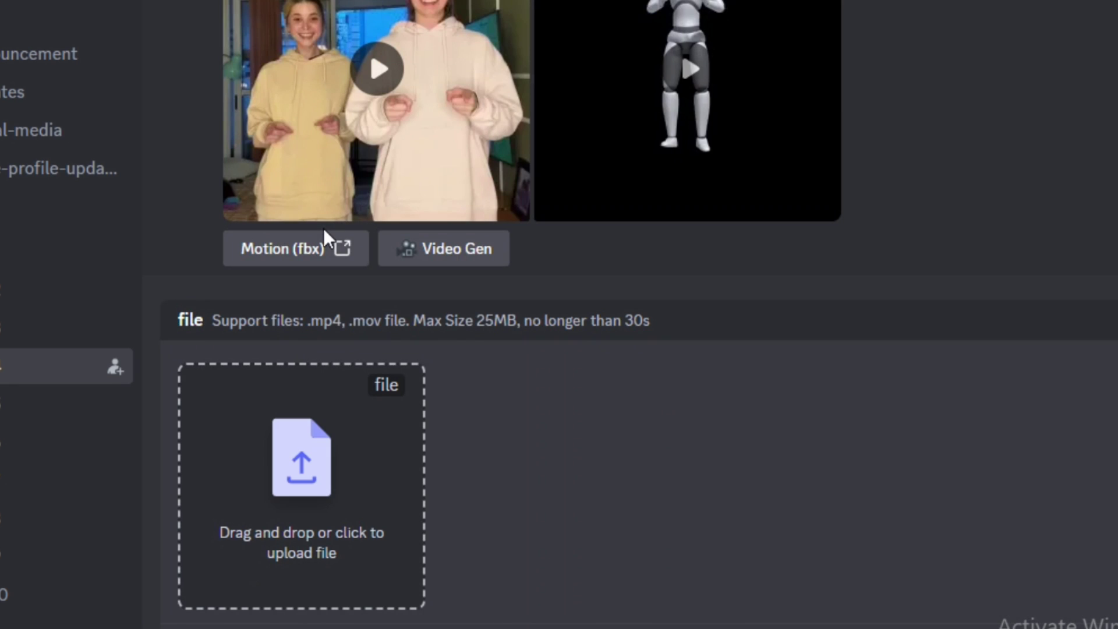
mouse_move(359, 524)
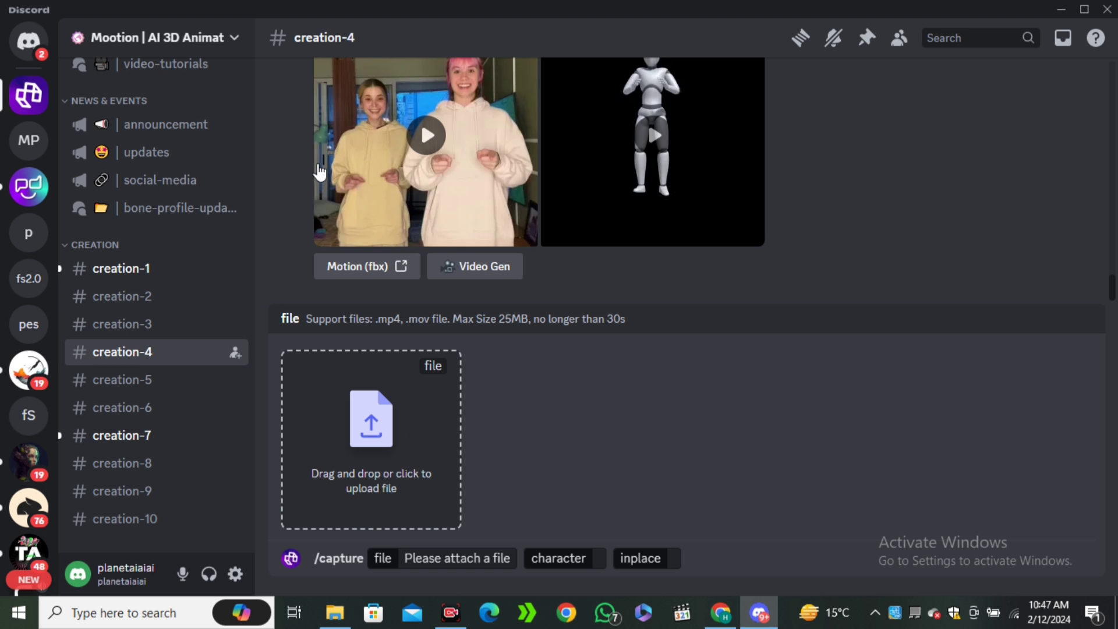
Attach 20240212_102936.mp4 from Downloads as the capture video
click(370, 438)
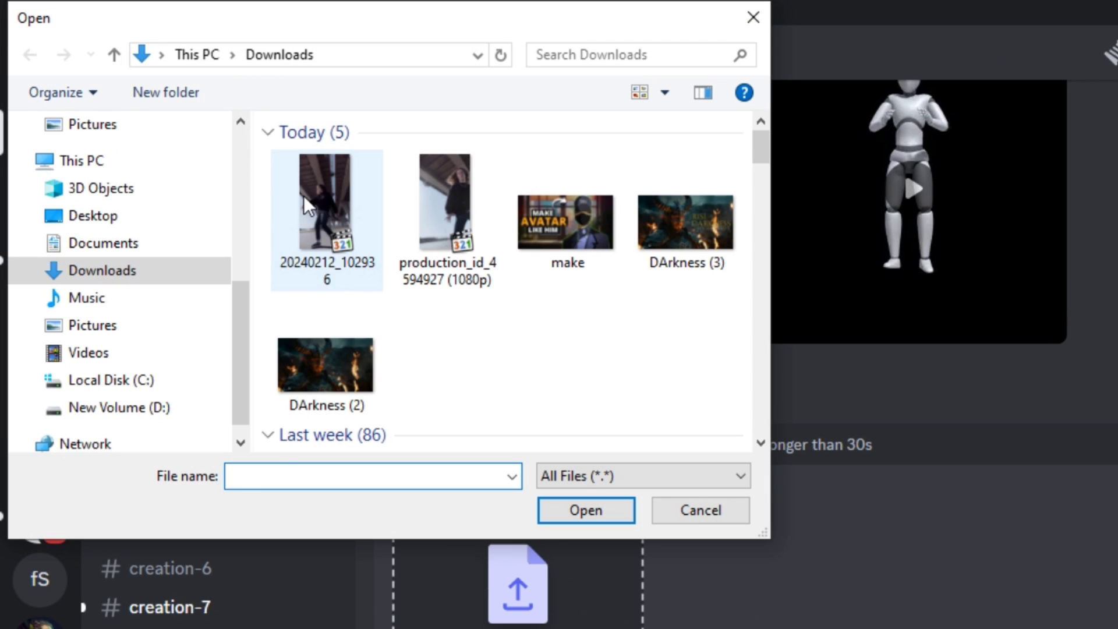
click(324, 202)
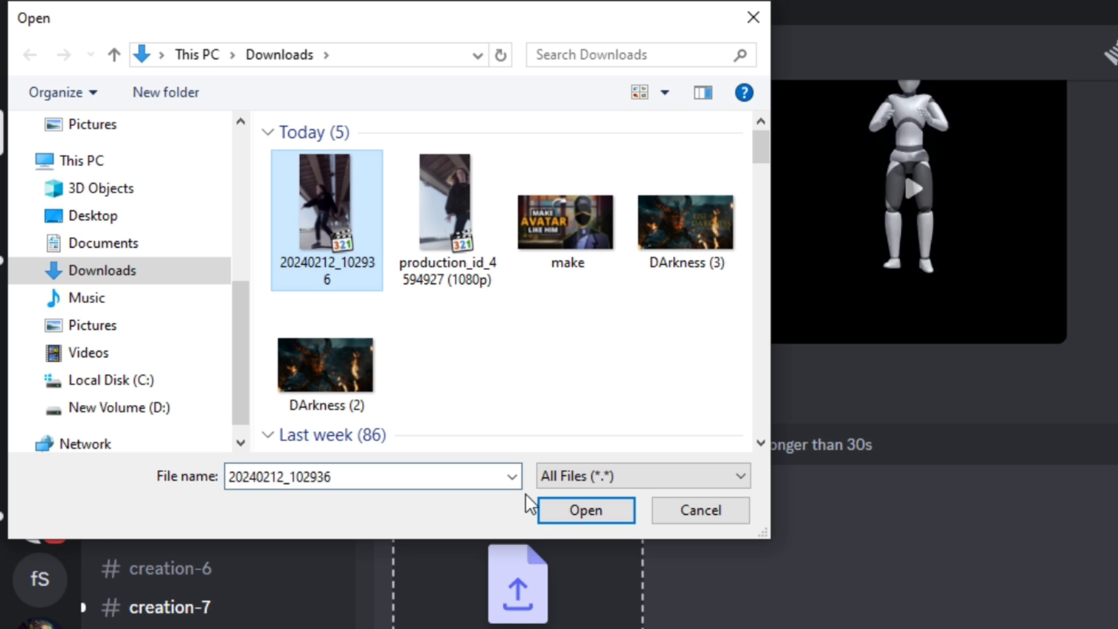
click(584, 510)
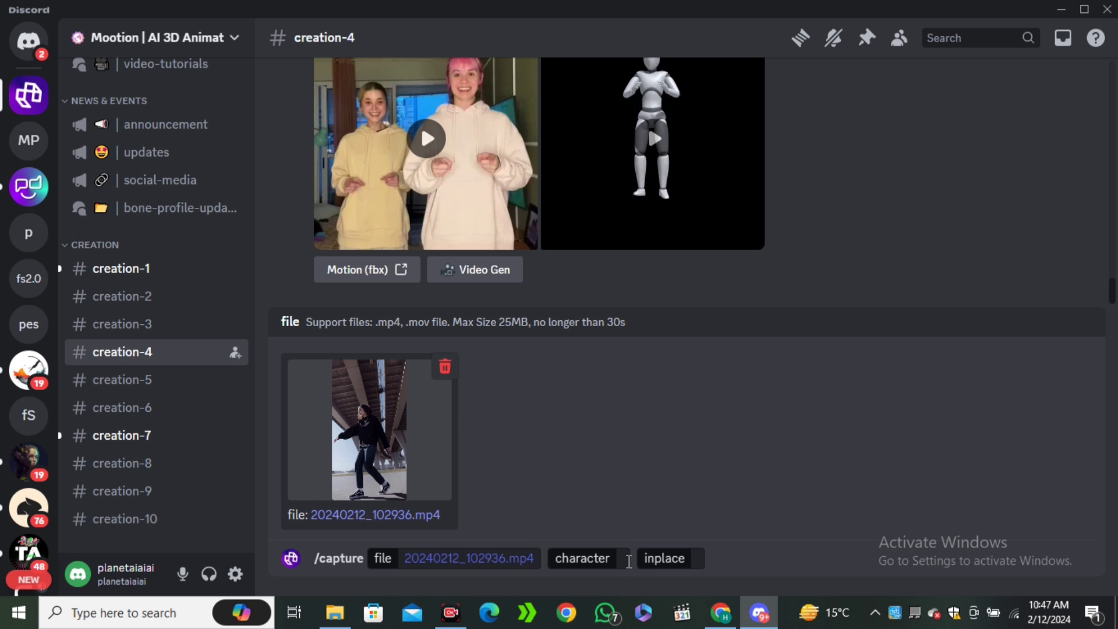
Send /capture with character Bot and inplace True to get the 3D motion result
click(582, 558)
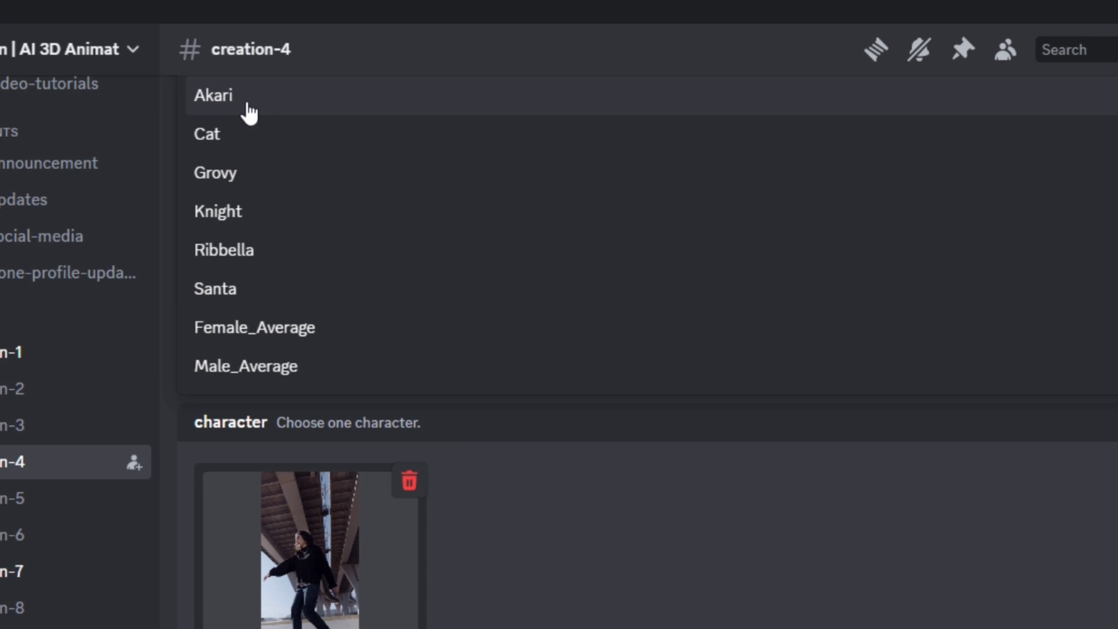
mouse_move(254, 327)
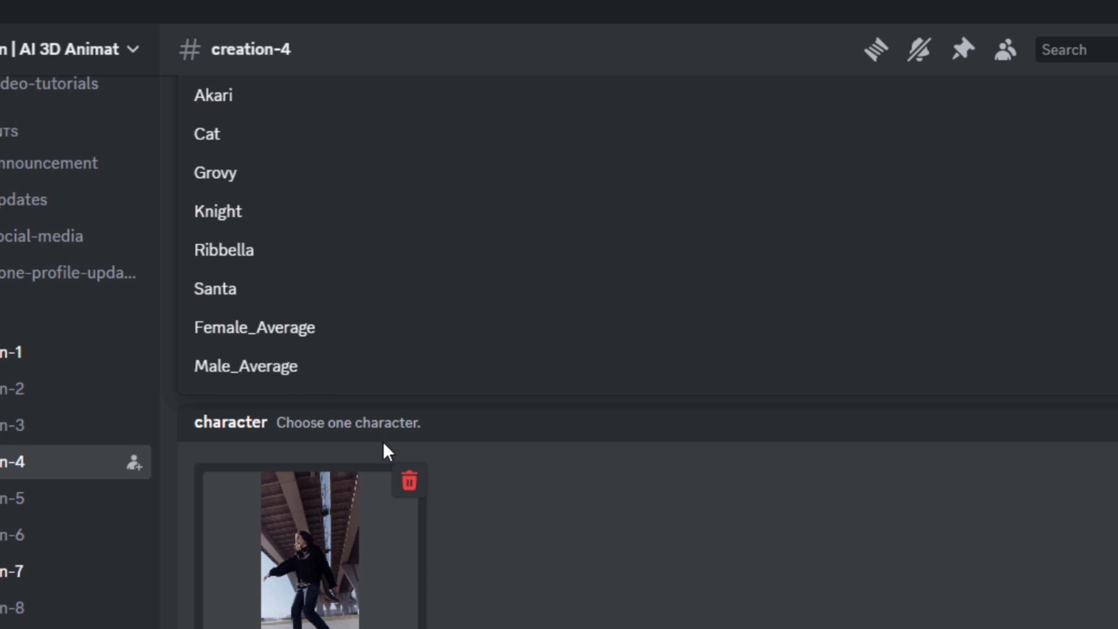
scroll(down, 3)
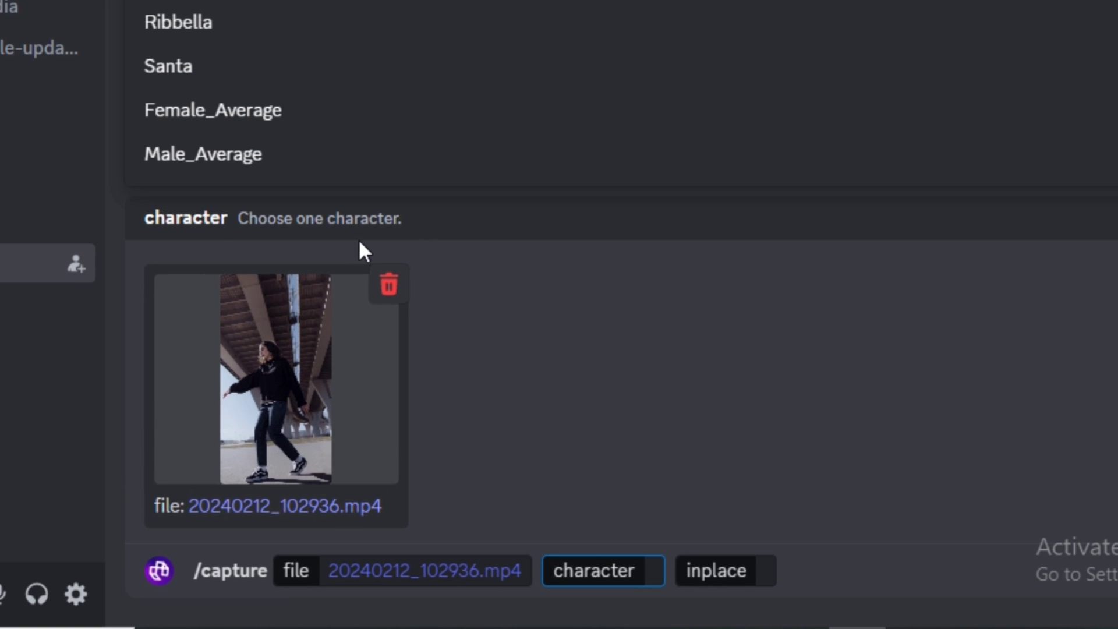
text(bot)
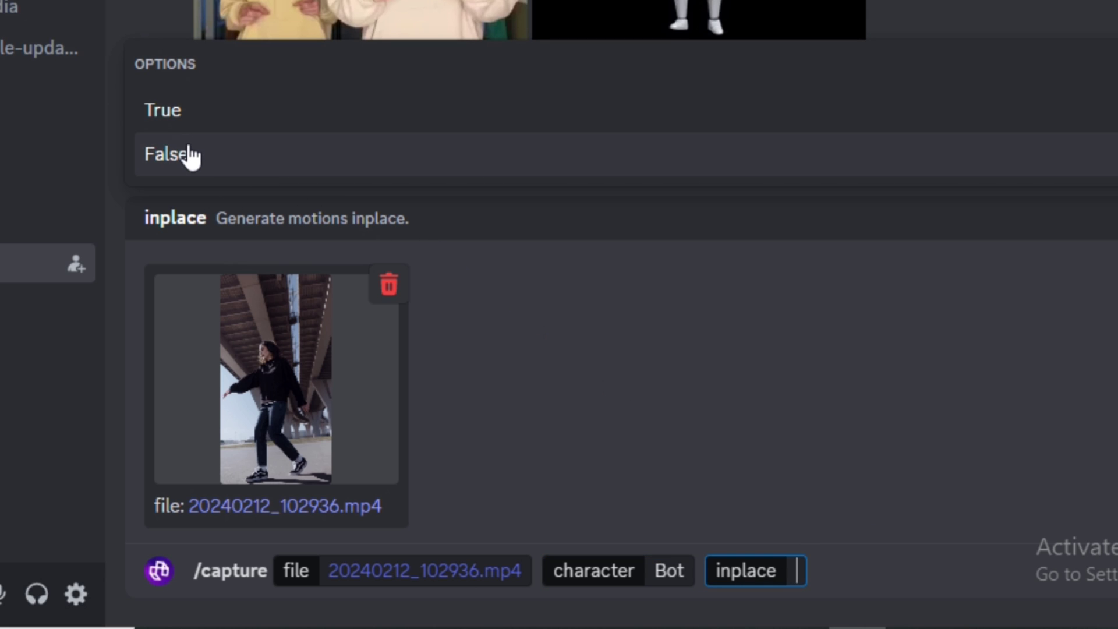
mouse_move(193, 146)
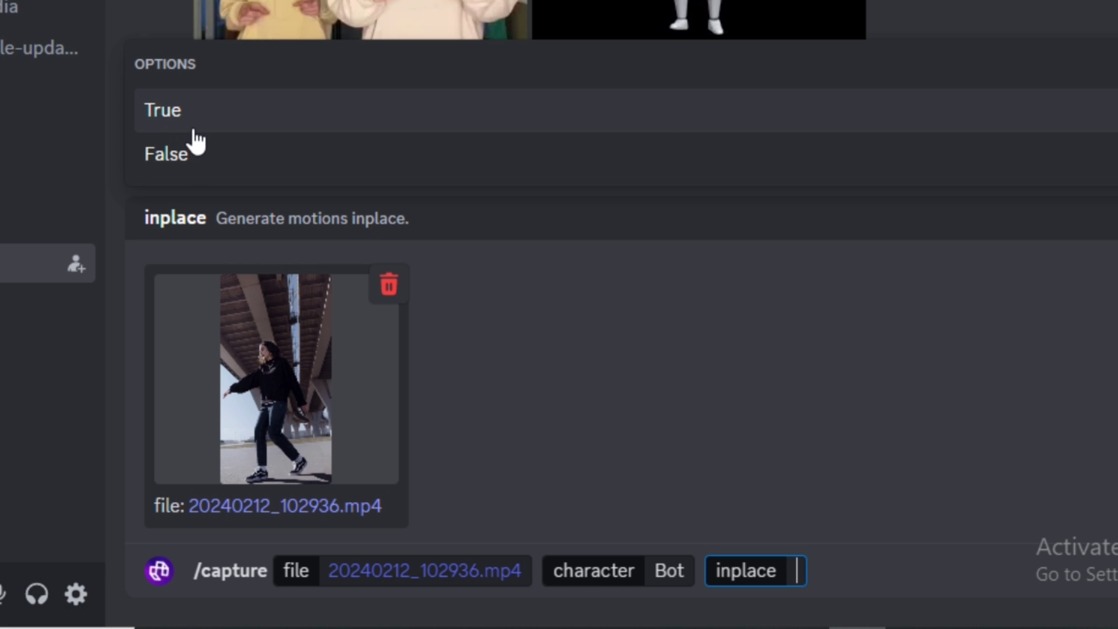
click(162, 110)
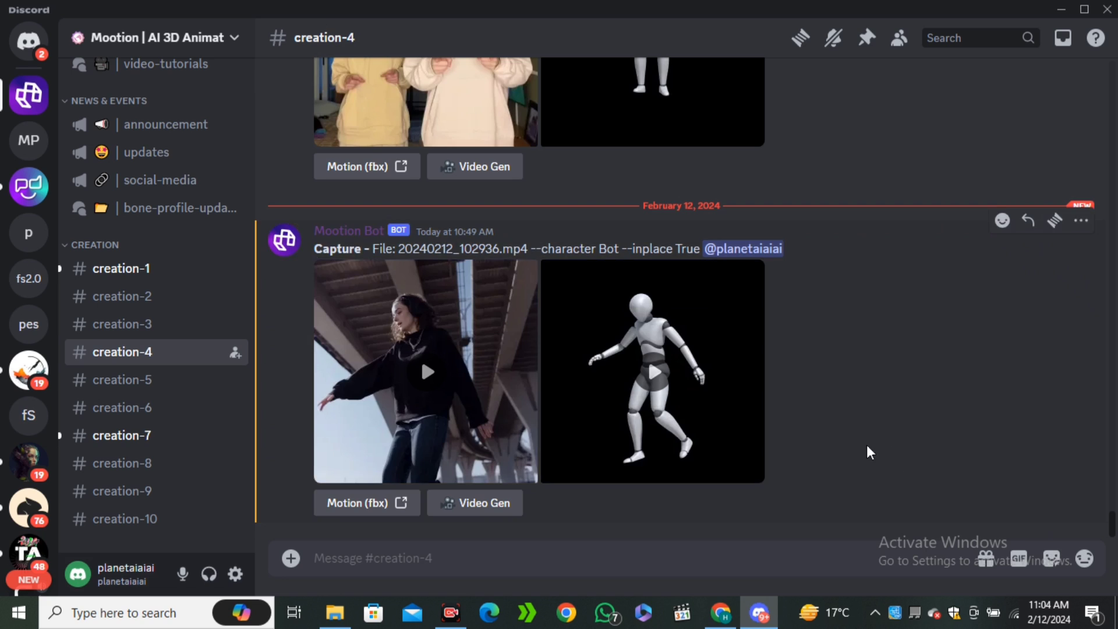
click(651, 371)
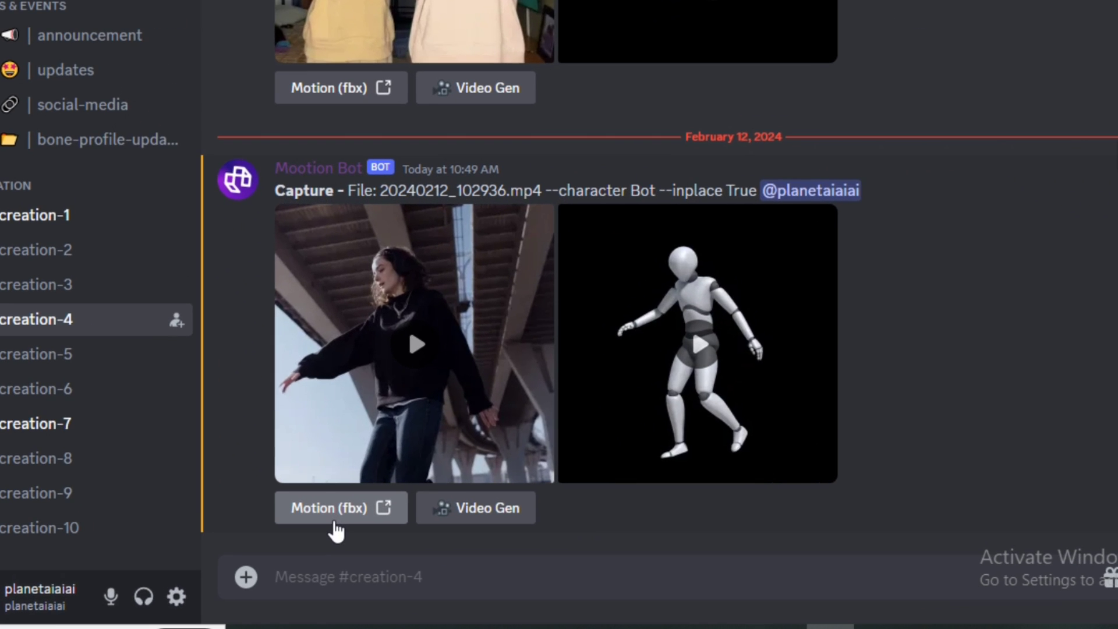
mouse_move(360, 520)
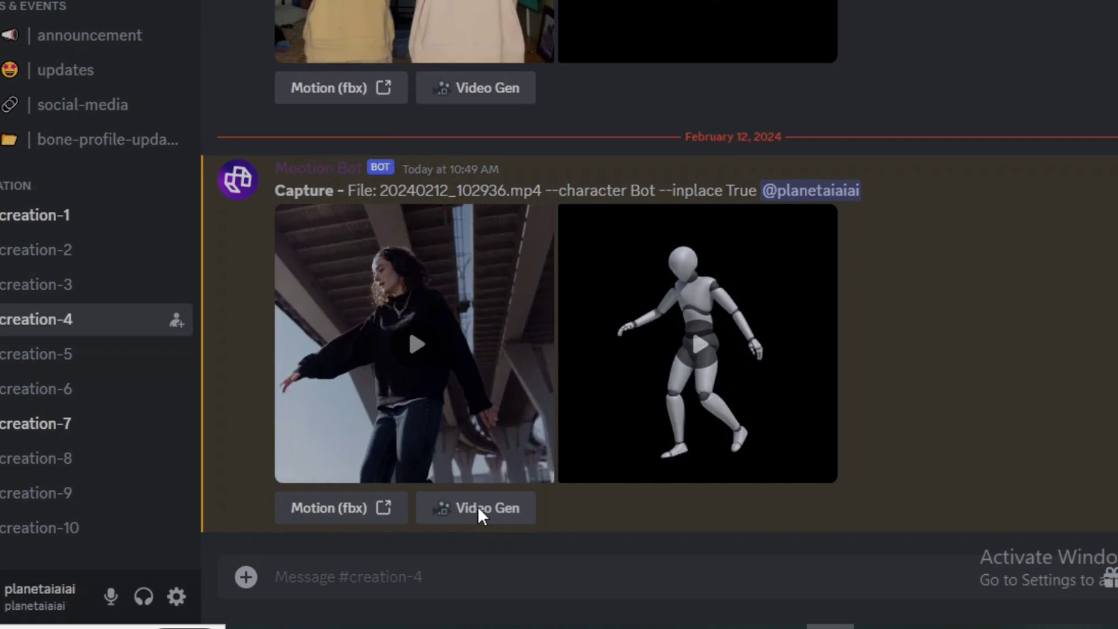
Request a digital-art video with the prompt 'A ... a dance studio', style 0
click(476, 507)
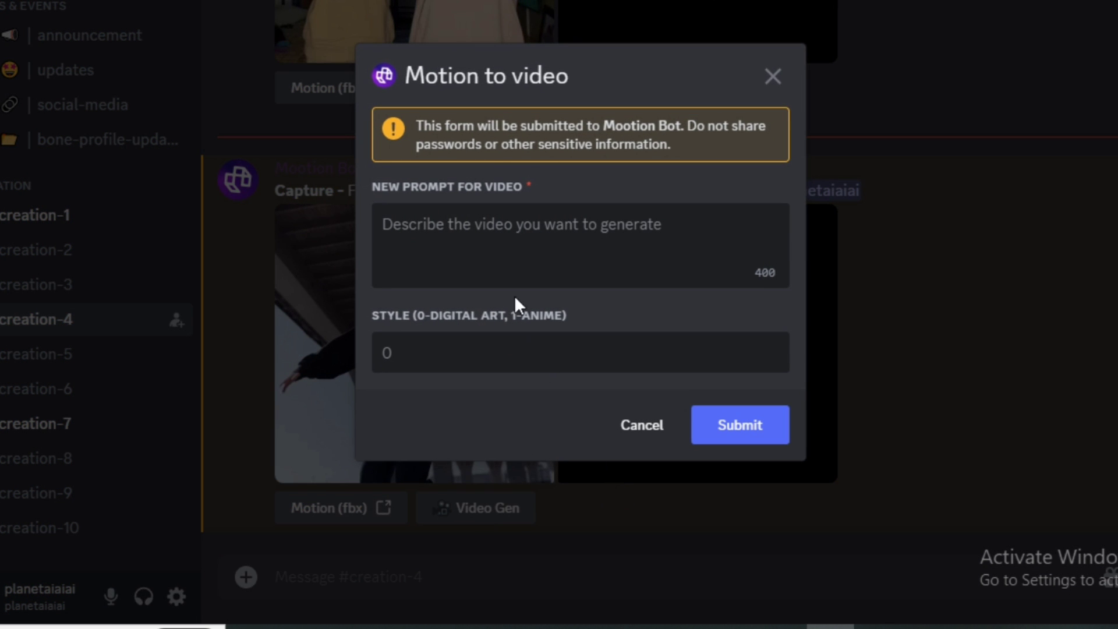
text(A)
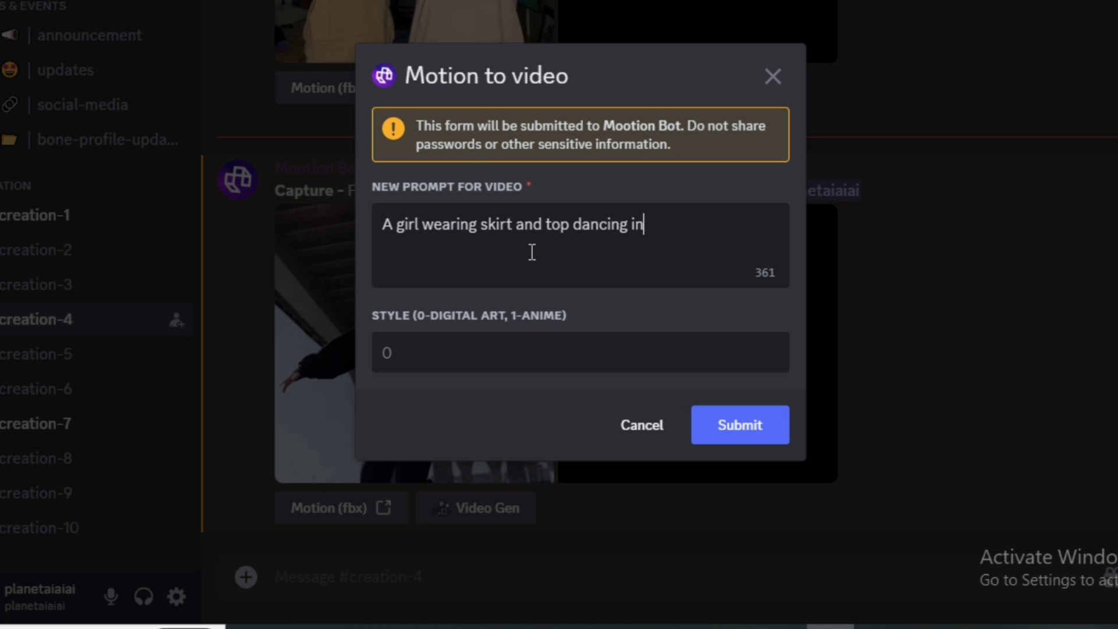
text(a dance studio)
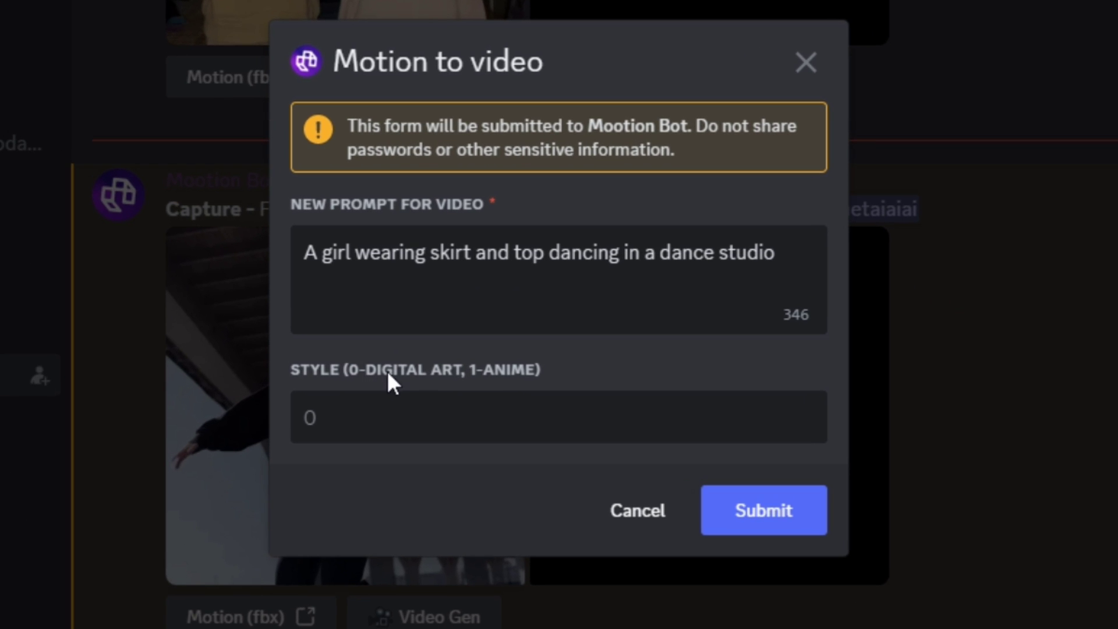
mouse_move(379, 421)
text(0)
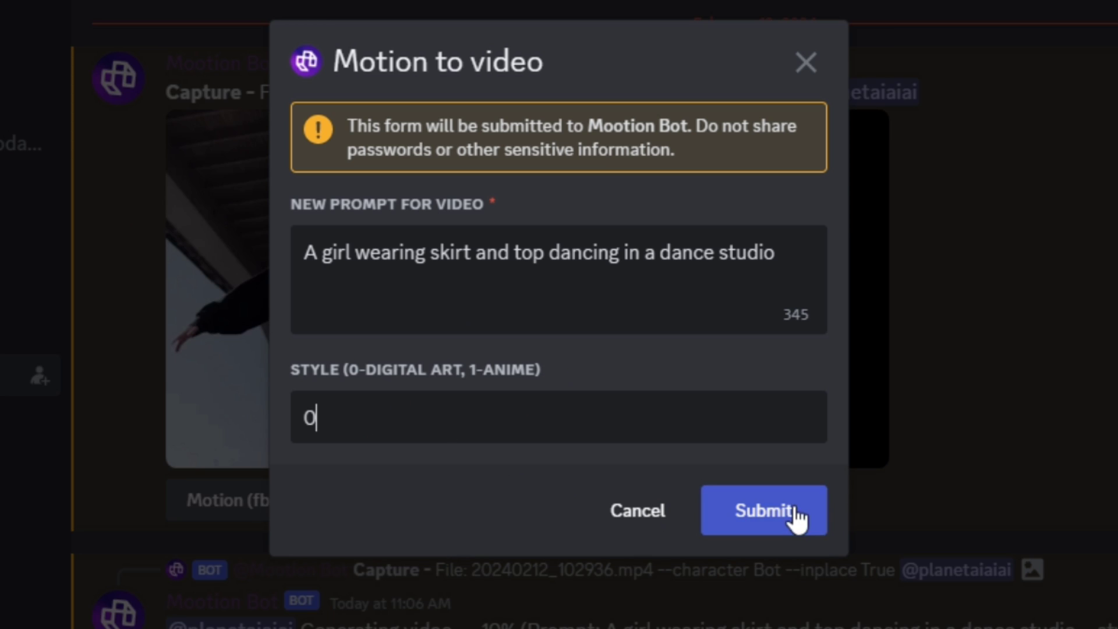
click(762, 510)
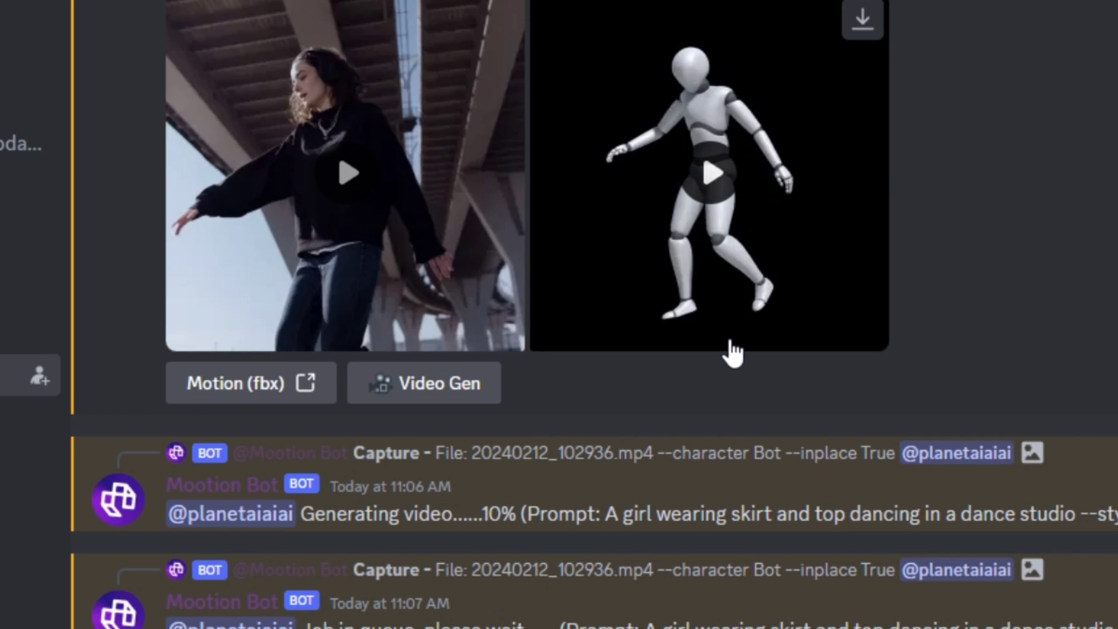
Request the same prompt again as an anime-style video with style 1
click(424, 383)
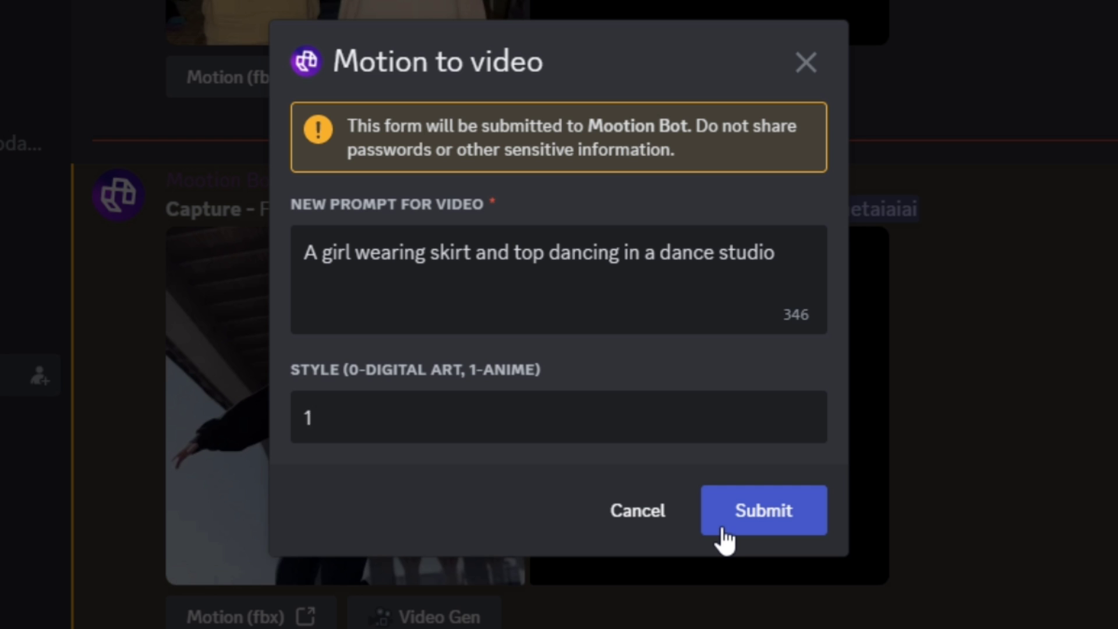
click(762, 510)
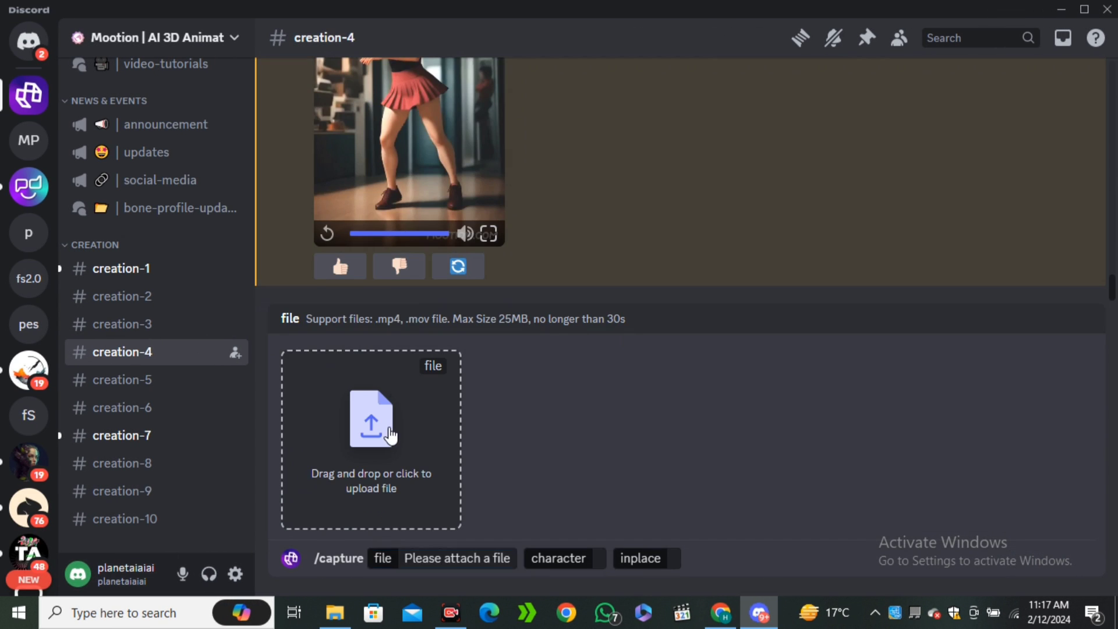
Capture the pexels rooftop dance video onto the Male_Average character
click(370, 428)
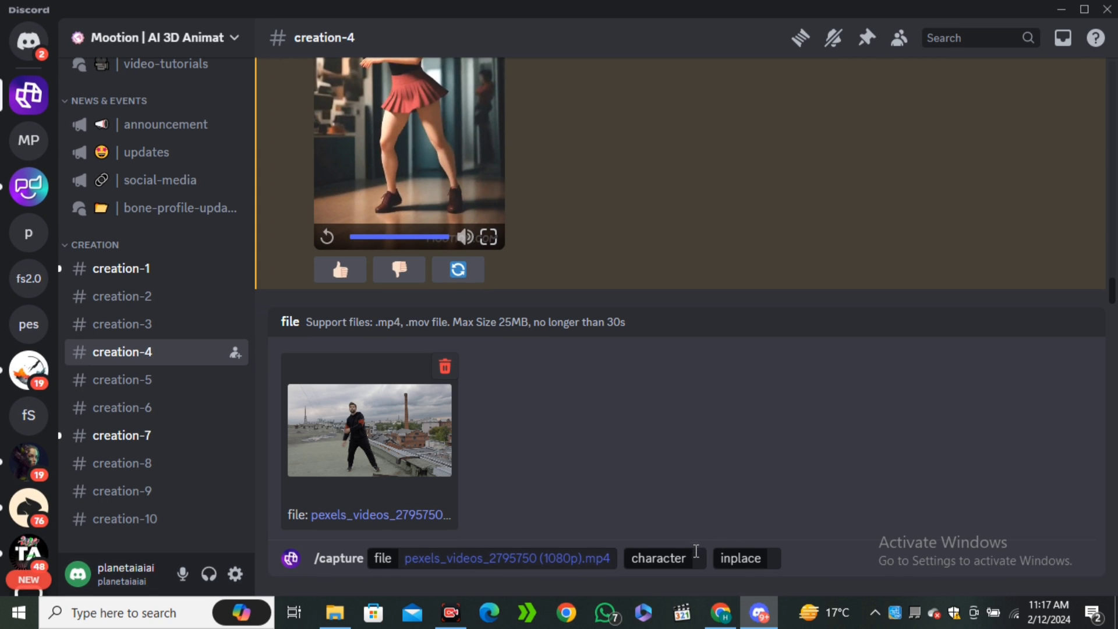
click(657, 558)
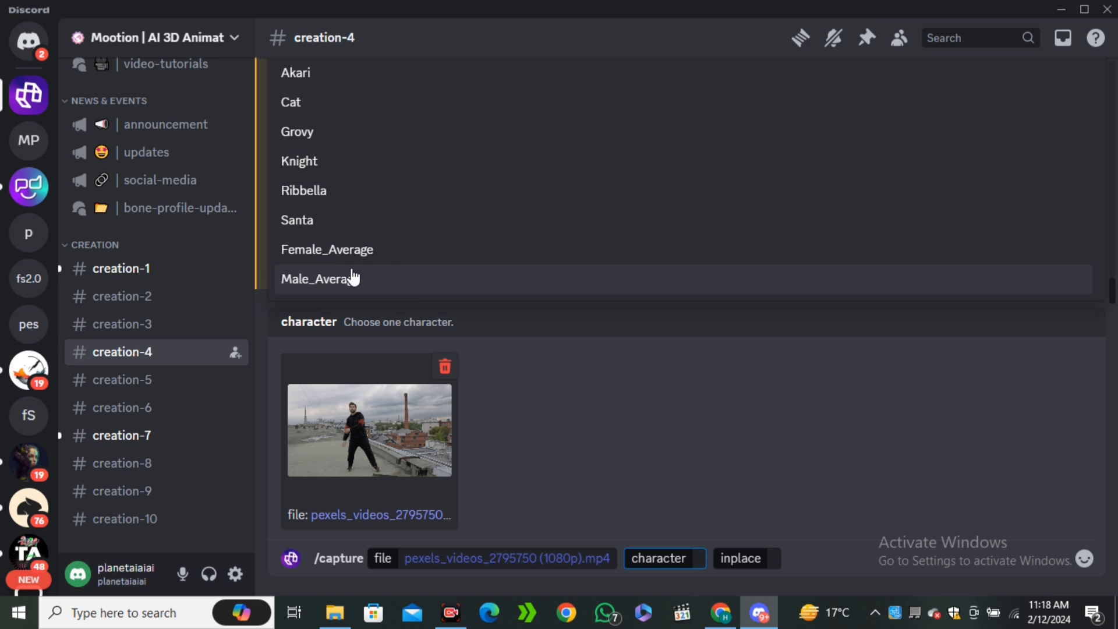
click(320, 279)
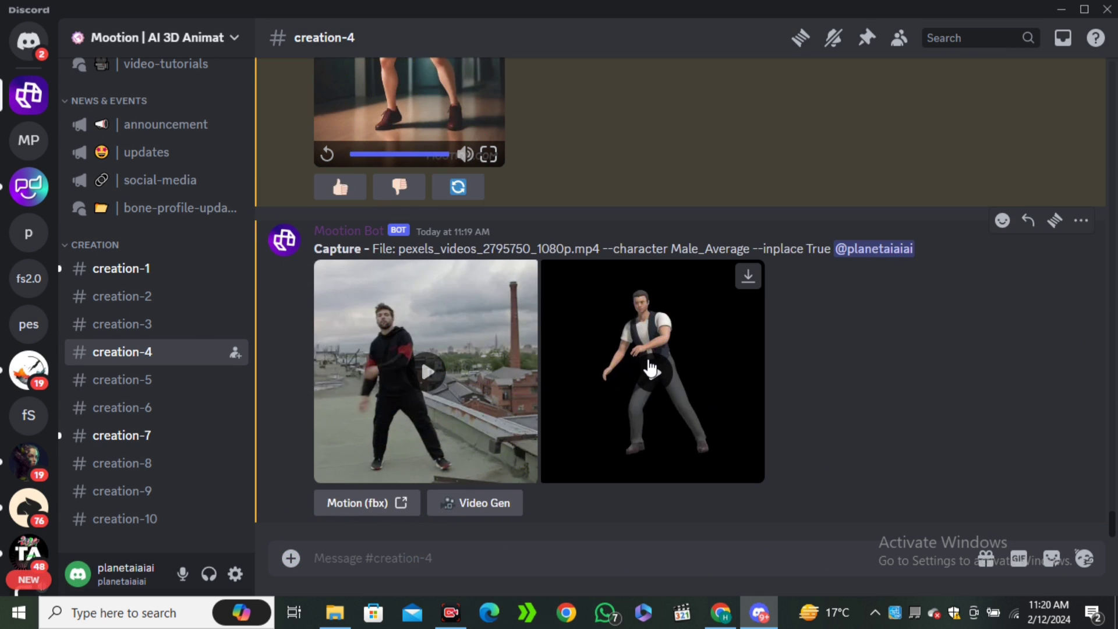
Preview the Male_Average motion and request Video Gen for it
click(650, 370)
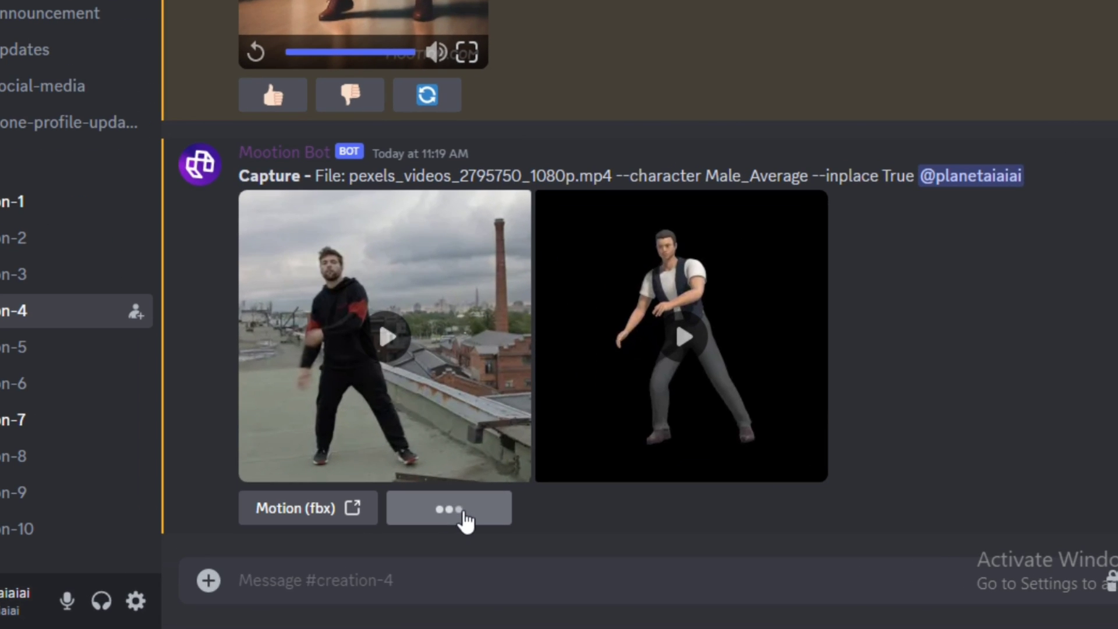
Submit 'A man wearing a black suit dancing at a party' as a digital-art (style 0) video
click(447, 507)
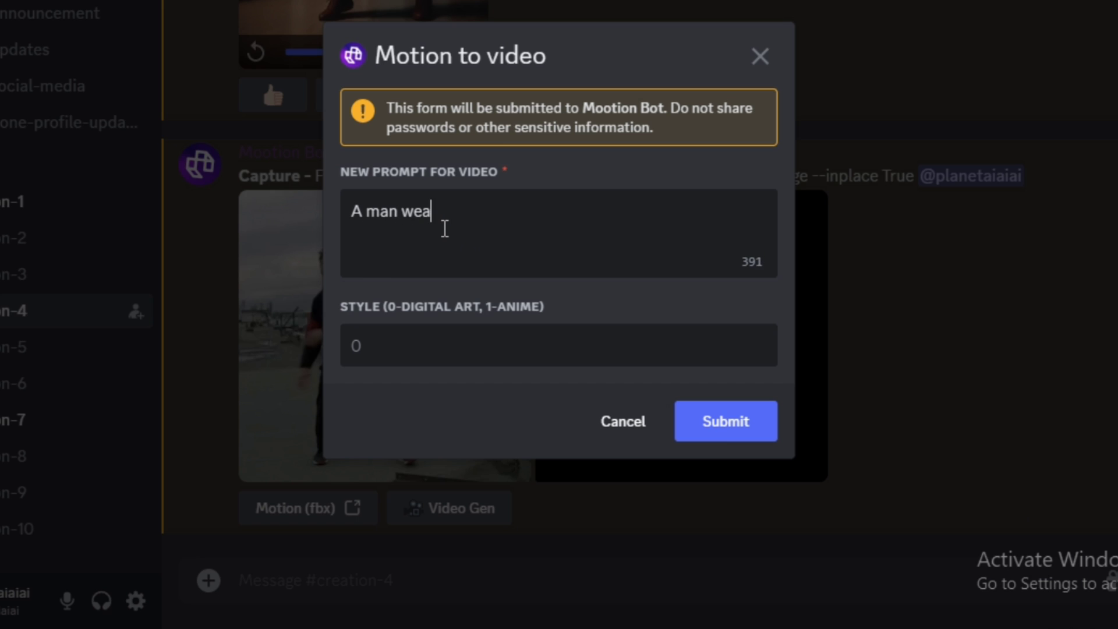
text(ring a black suit dancing)
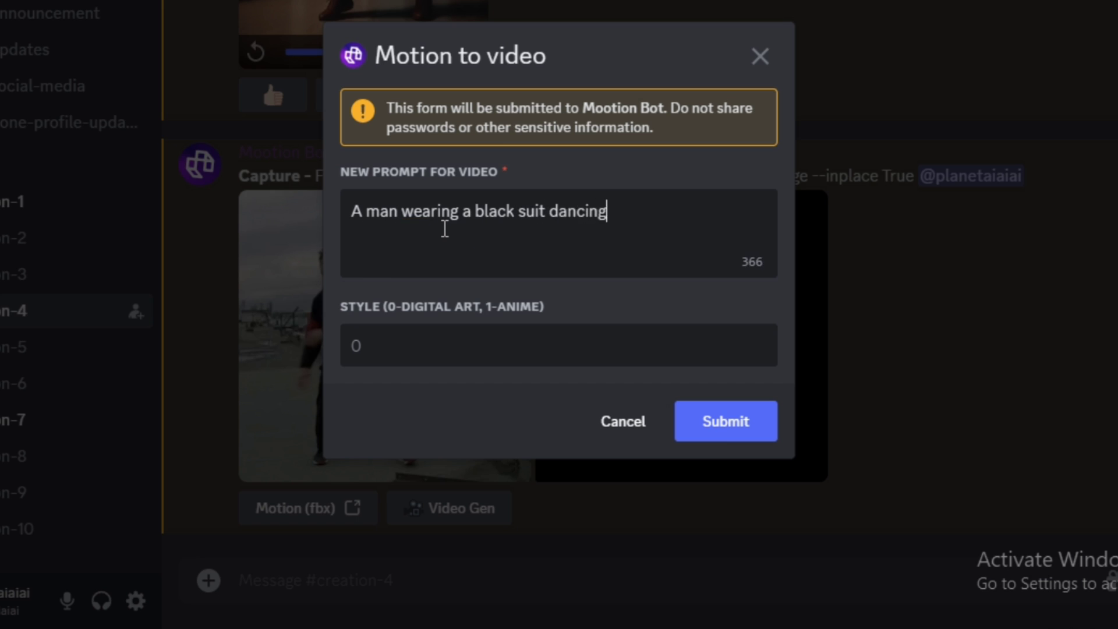
text(at a party)
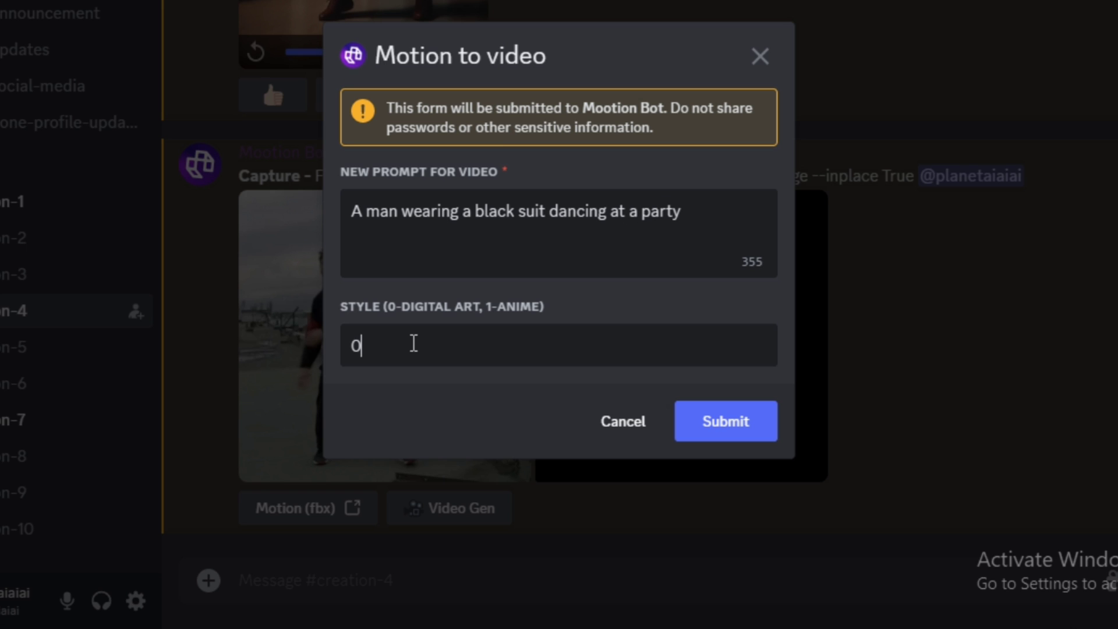
click(725, 421)
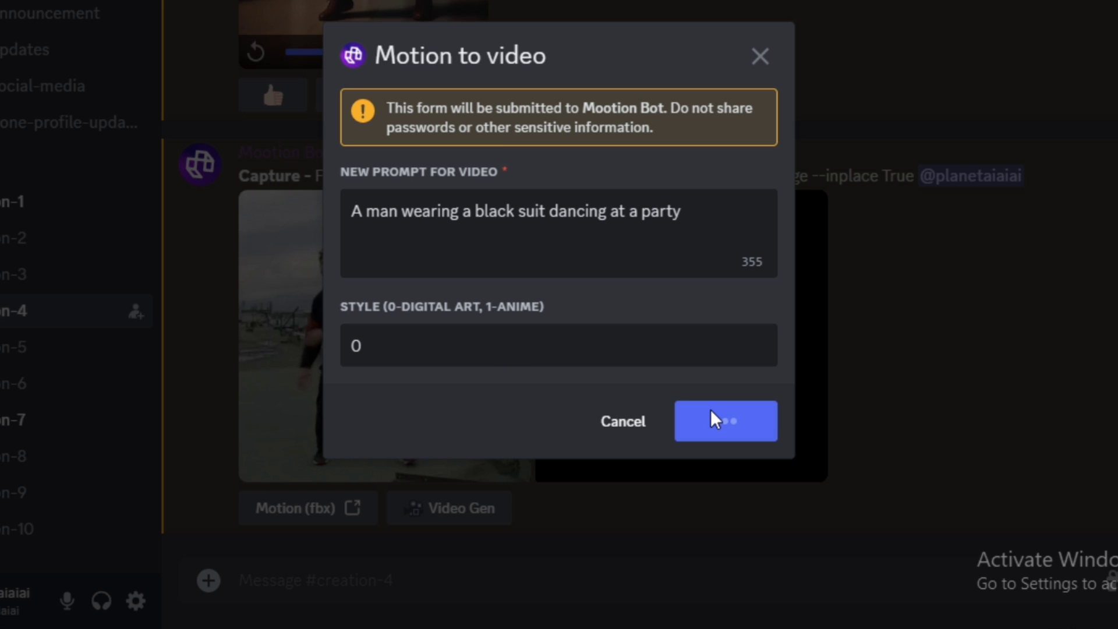
click(725, 420)
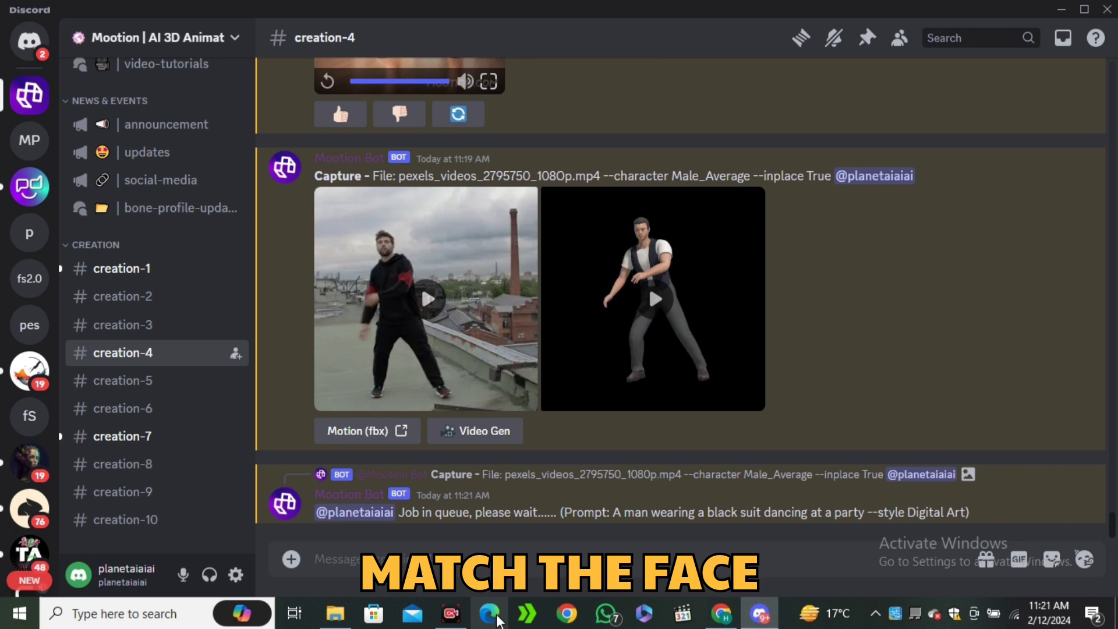